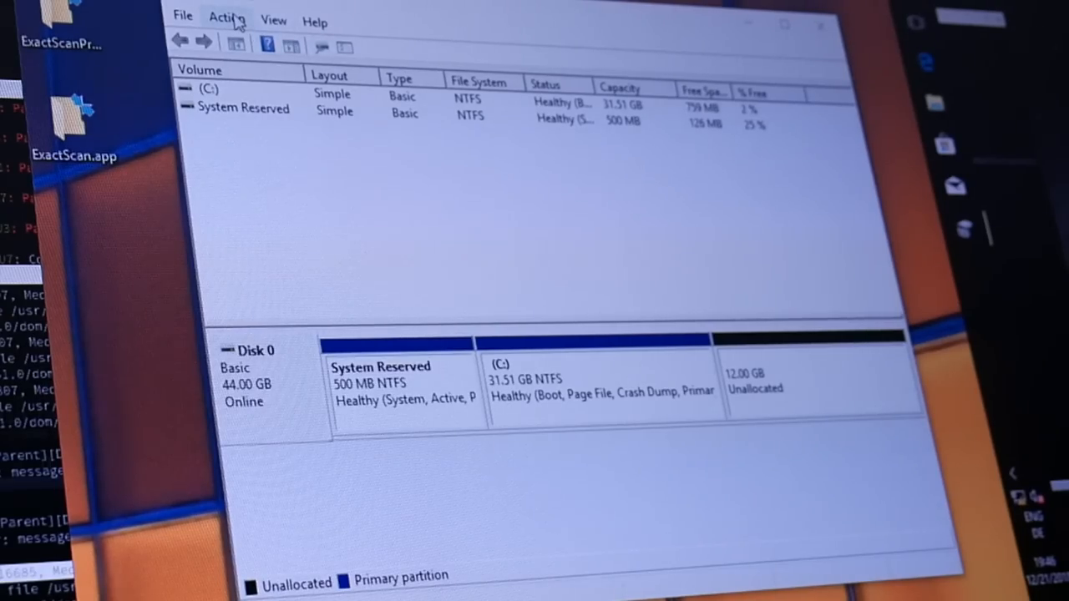
# Select the C: volume and bring up the Action menu of disk-wide commands.
pyautogui.click(274, 20)
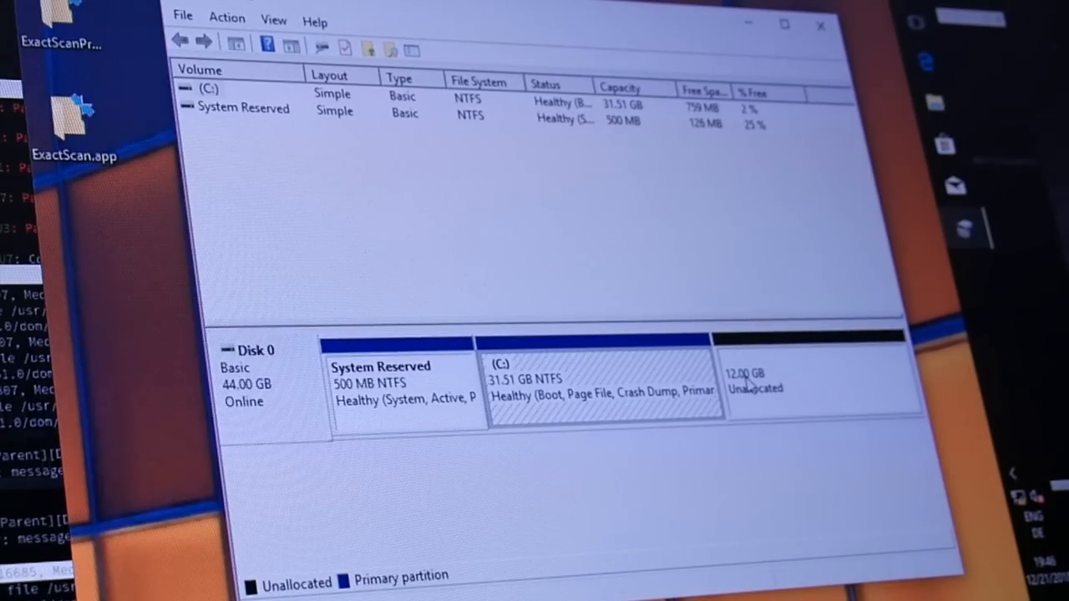
pyautogui.moveTo(766, 397)
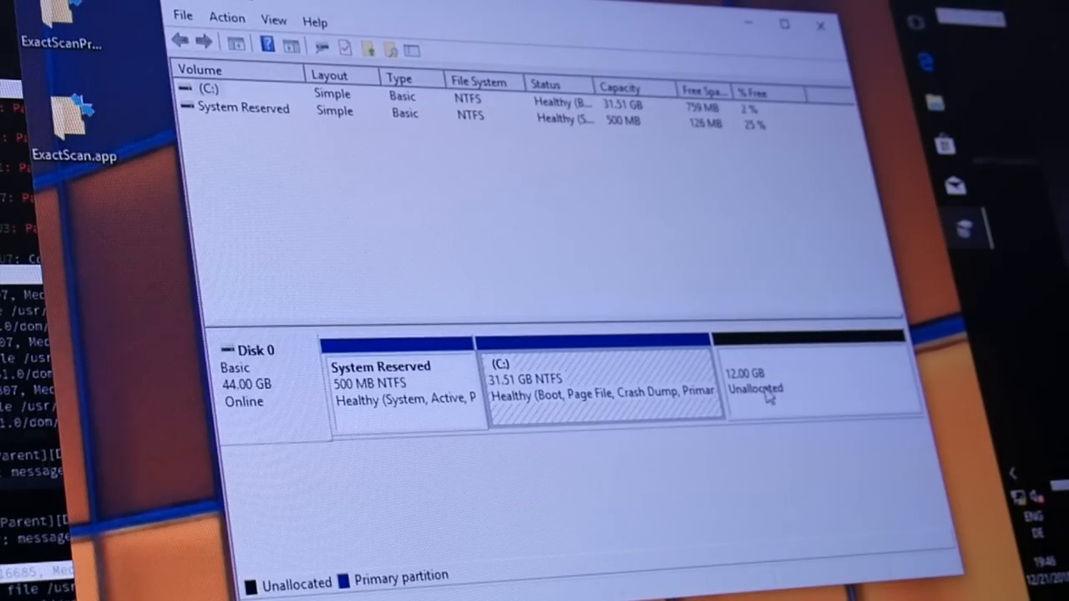
pyautogui.moveTo(488, 134)
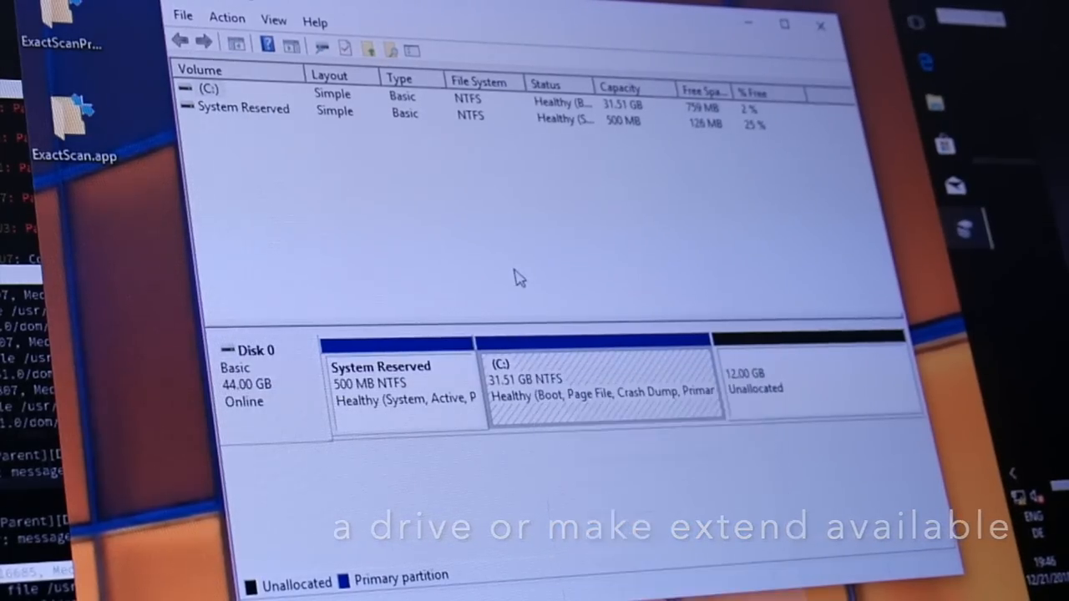
pyautogui.click(228, 18)
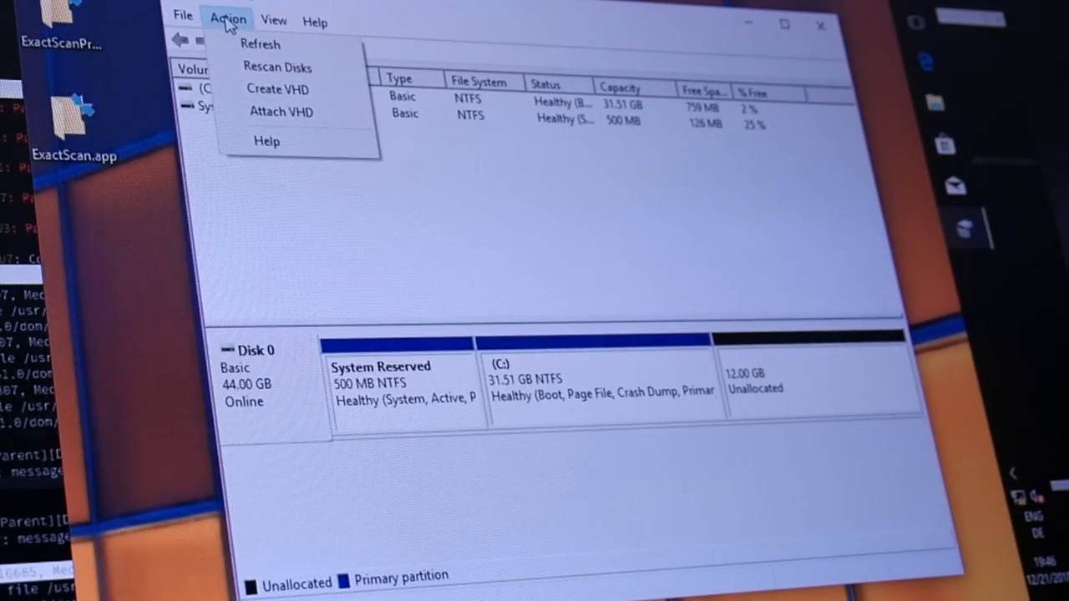
pyautogui.moveTo(267, 44)
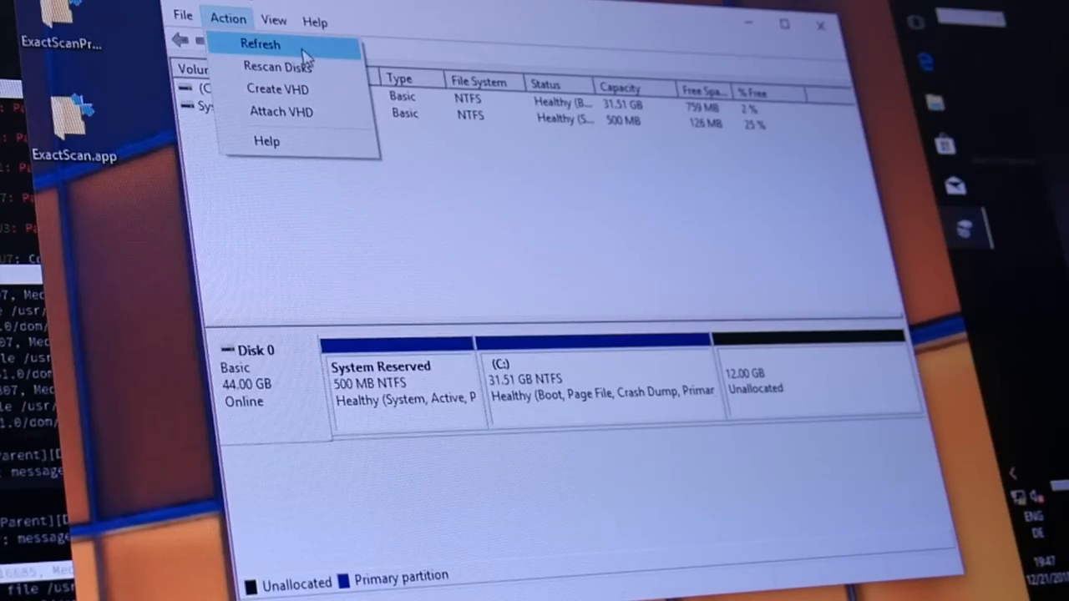
pyautogui.moveTo(501, 207)
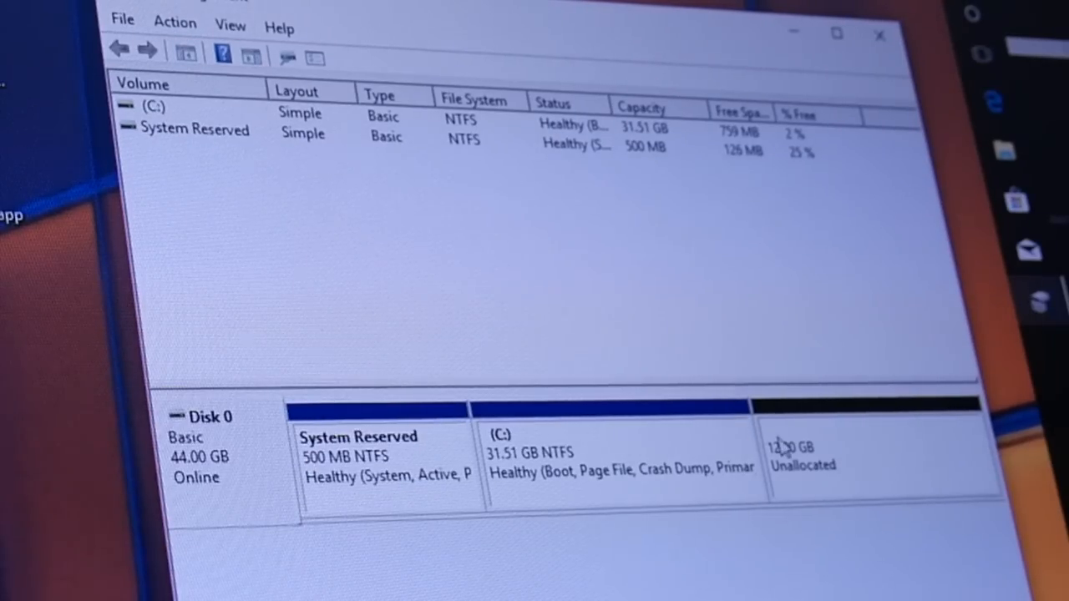
pyautogui.rightClick(610, 459)
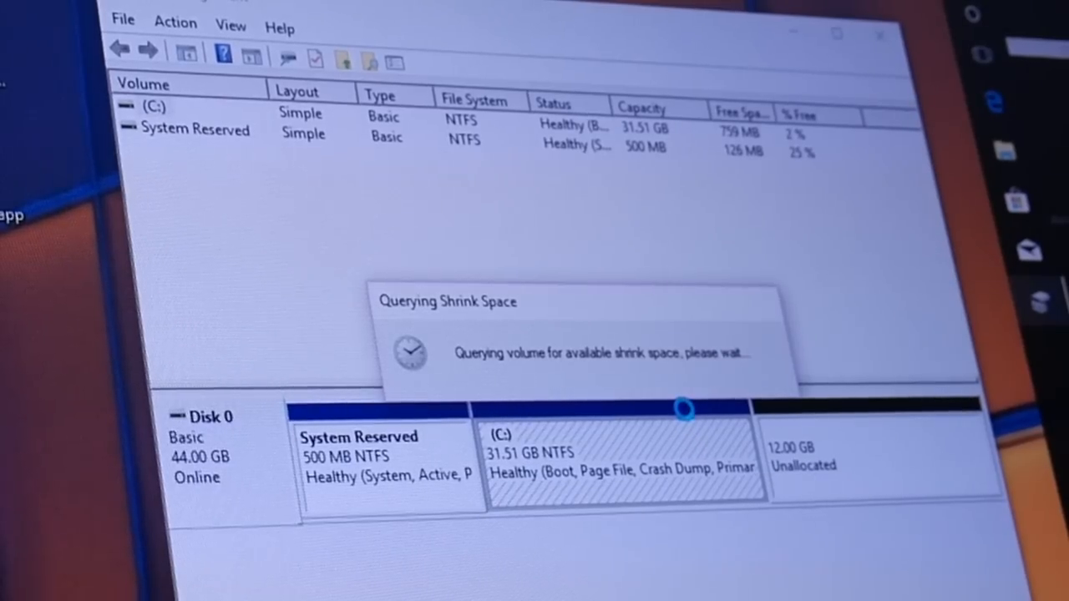
# Extend C: with all 12288 MB of unallocated space so it spans 43.51 GB.
pyautogui.rightClick(585, 417)
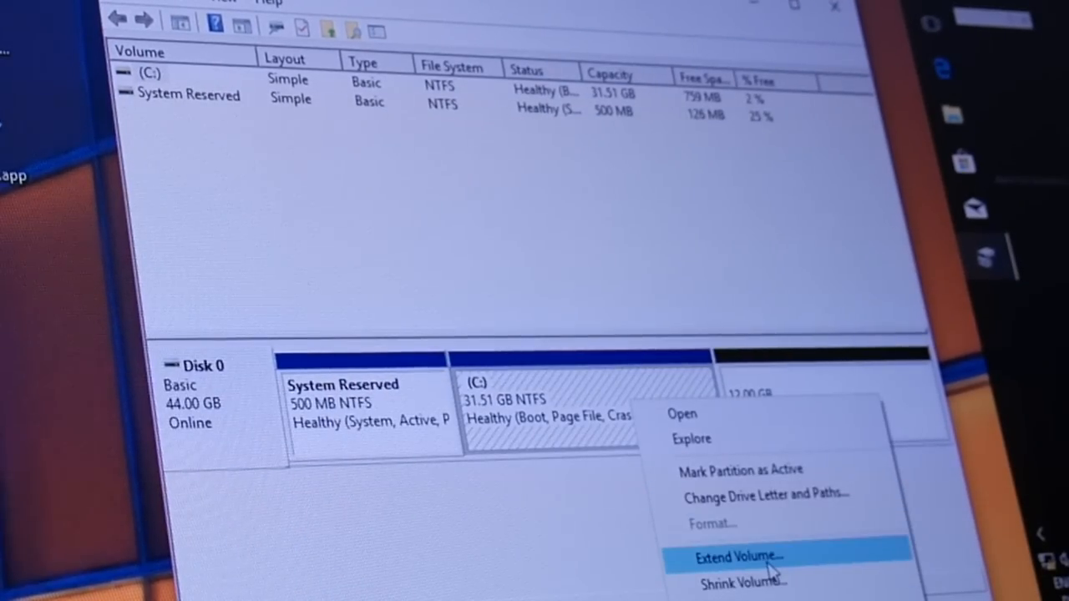
pyautogui.click(738, 558)
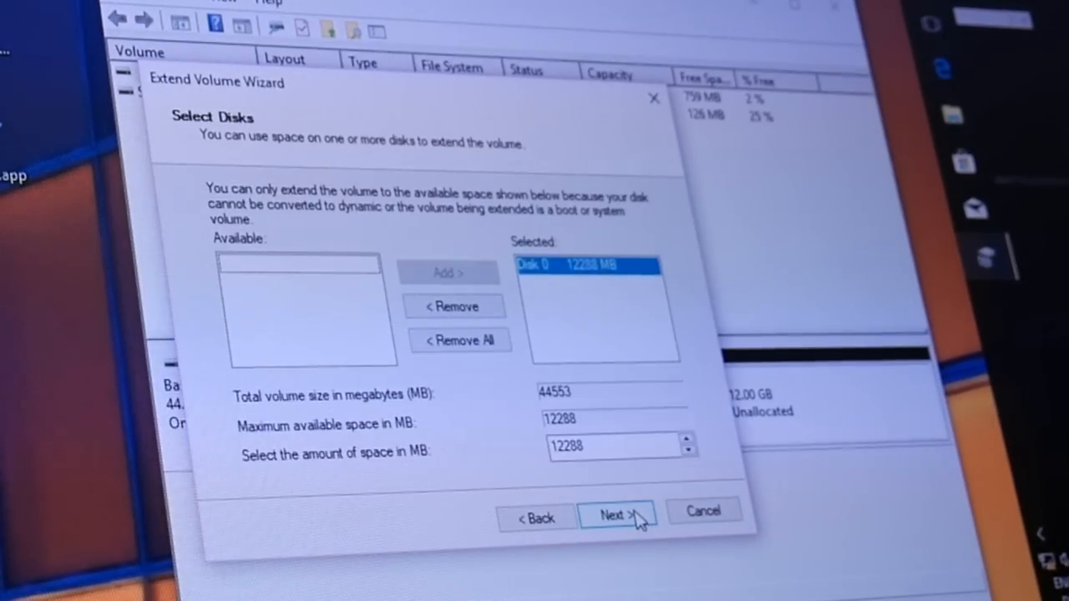
pyautogui.click(616, 512)
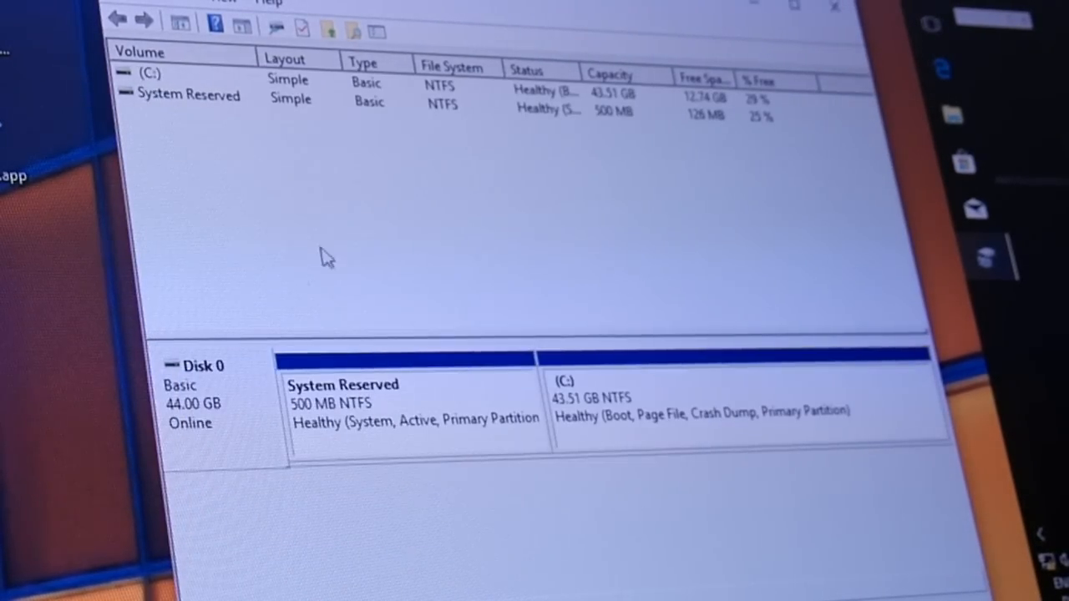
pyautogui.click(224, 3)
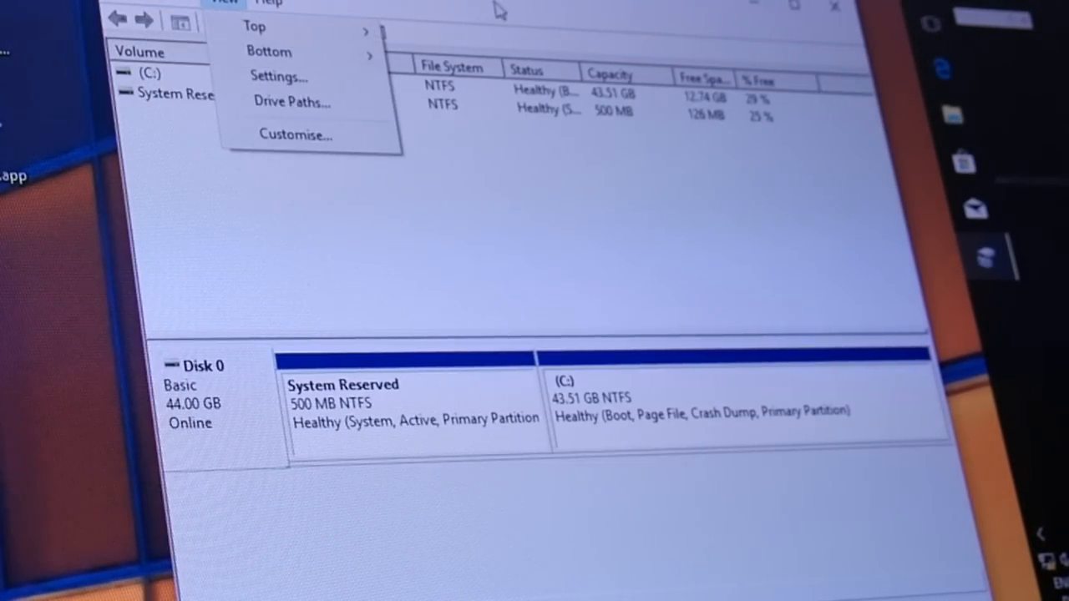